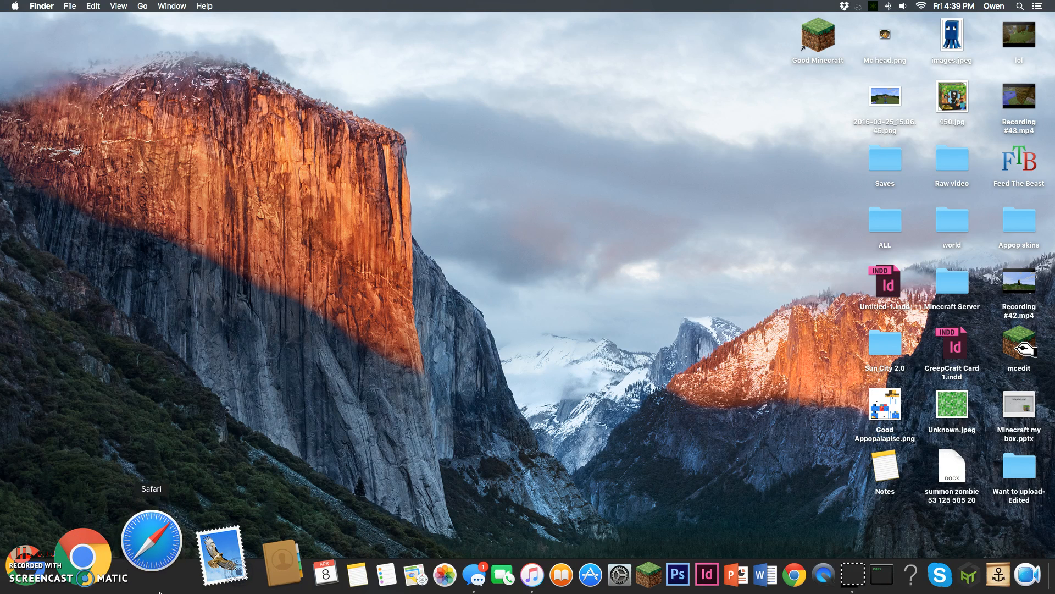
- Search Google for "mc edit download" in Safari and show the results
left_click(152, 555)
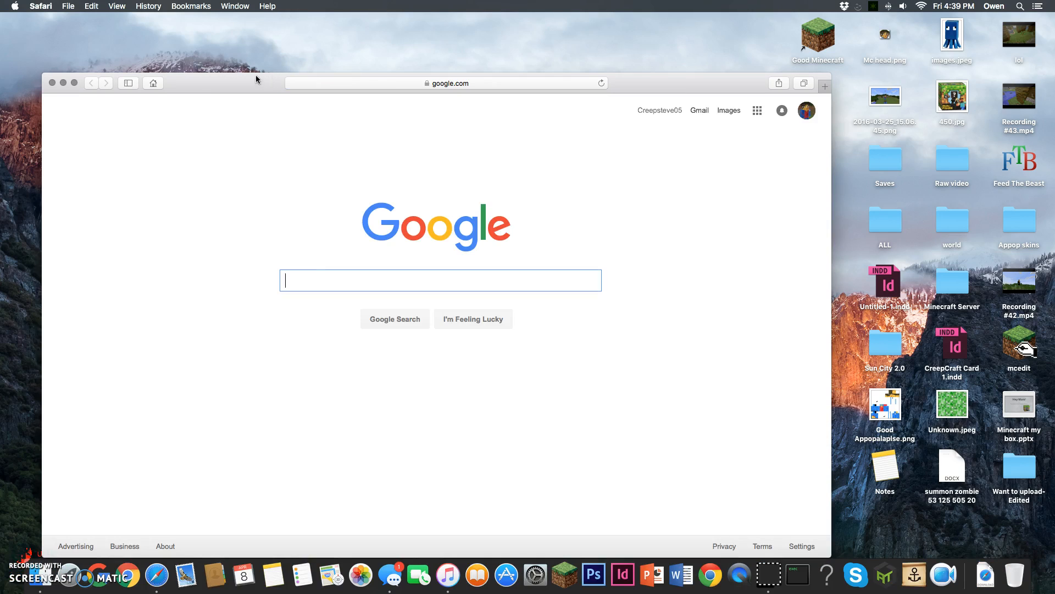
type("mc edit download")
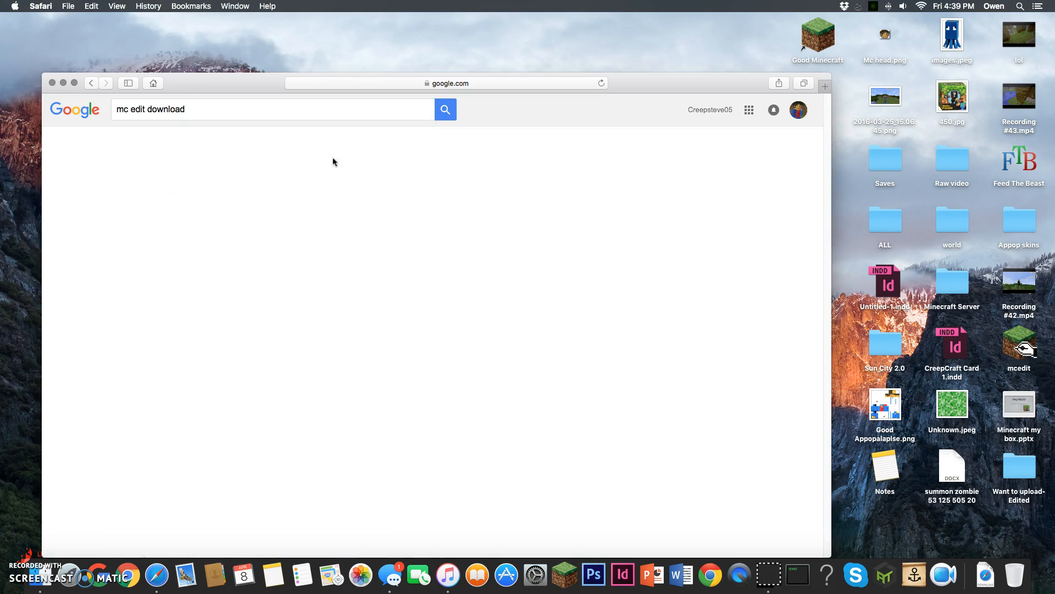
left_click(445, 109)
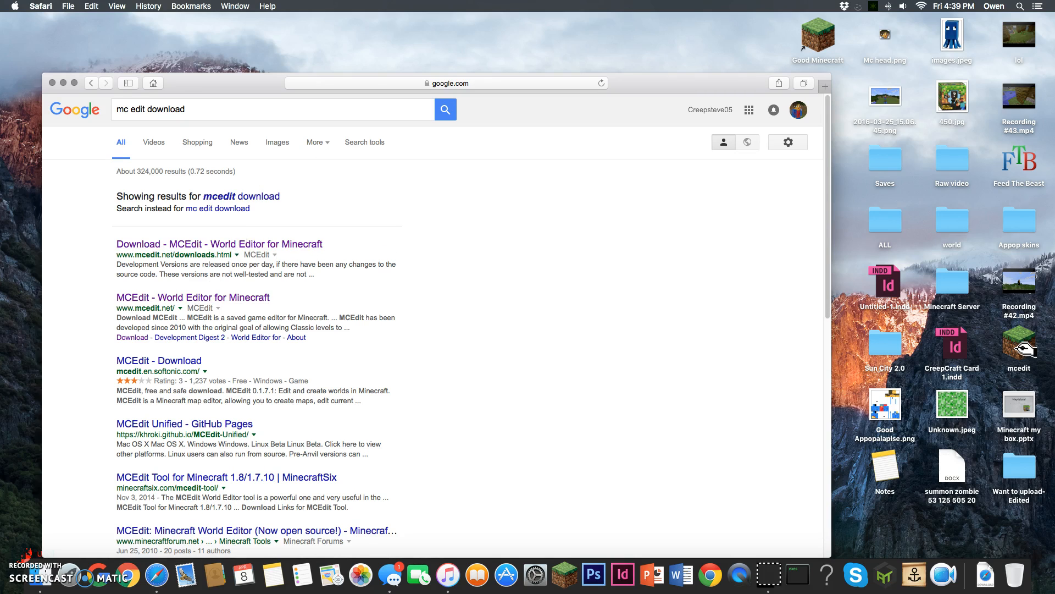
mouse_move(103, 298)
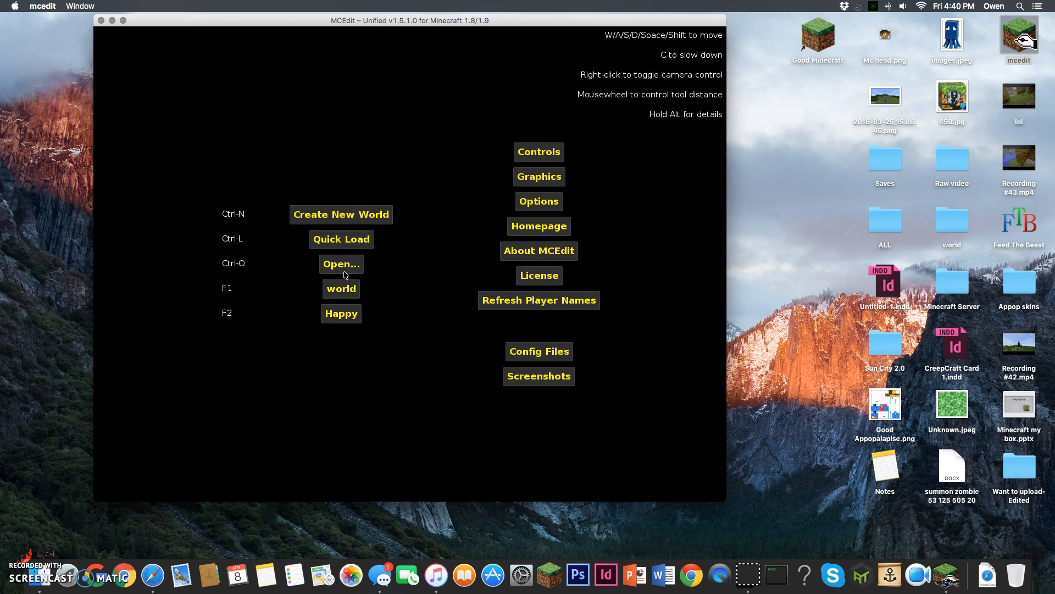
mouse_move(340, 239)
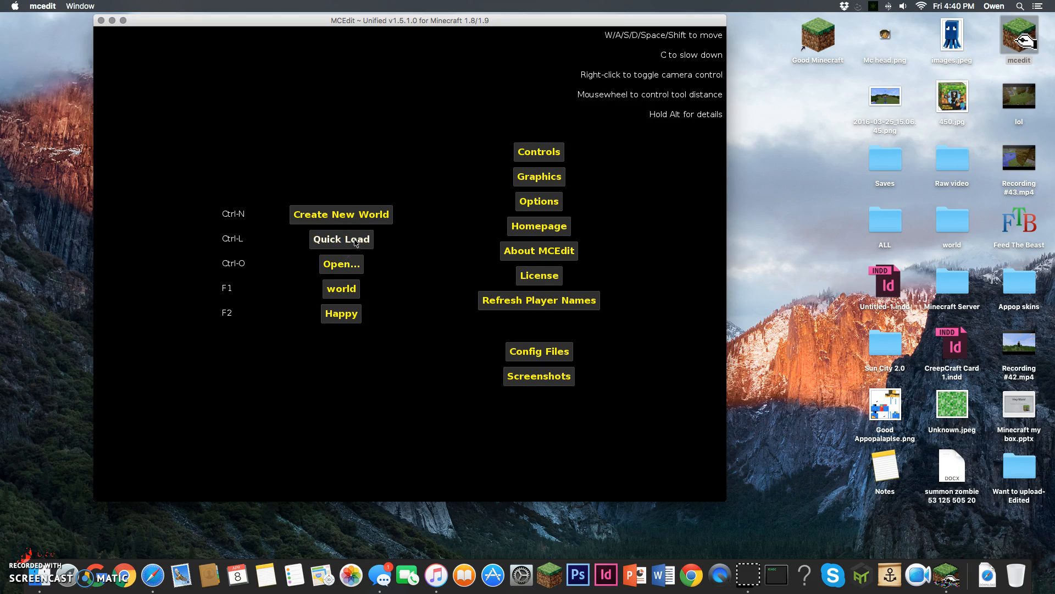
mouse_move(350, 240)
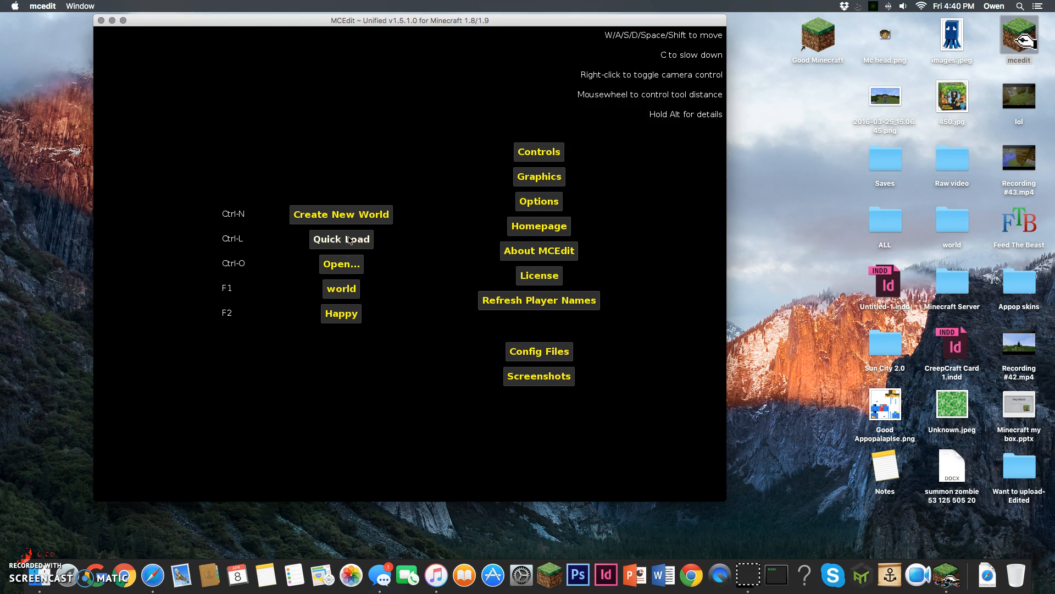
- Quick Load the saved world named "world" into the 3D editor
left_click(341, 238)
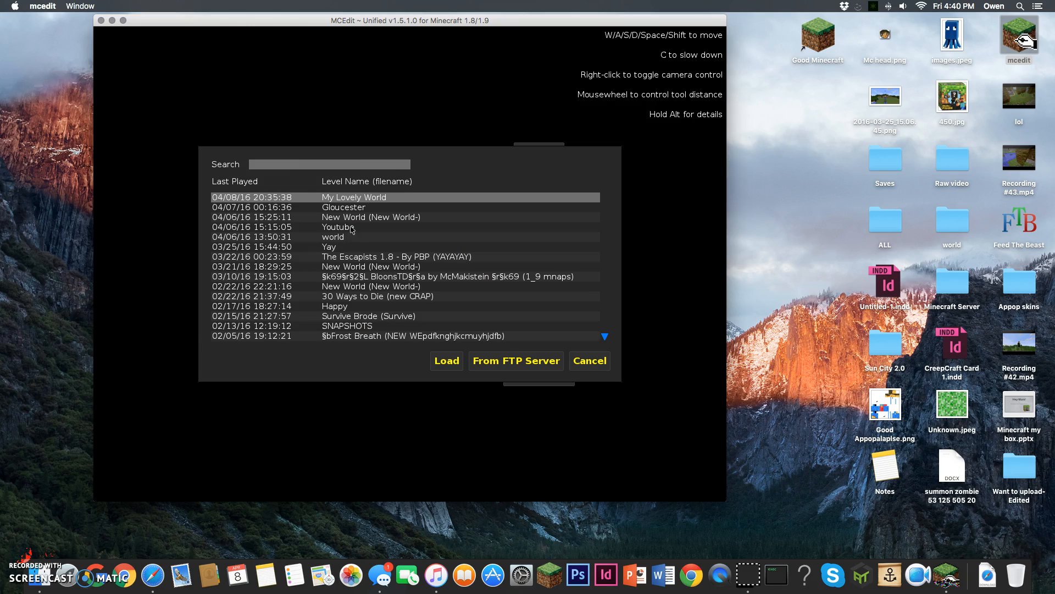
mouse_move(362, 226)
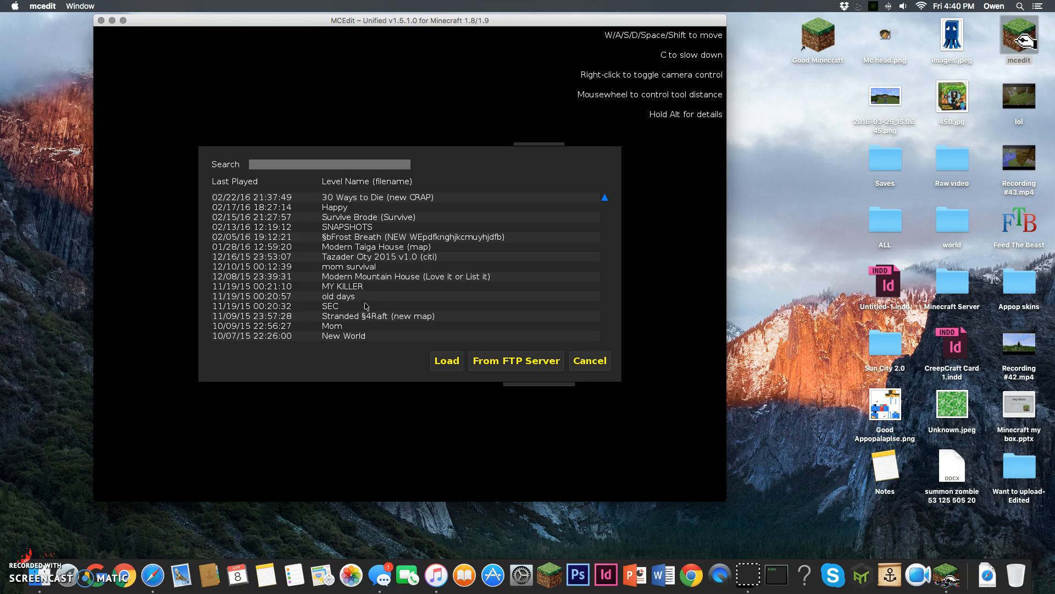
mouse_move(387, 340)
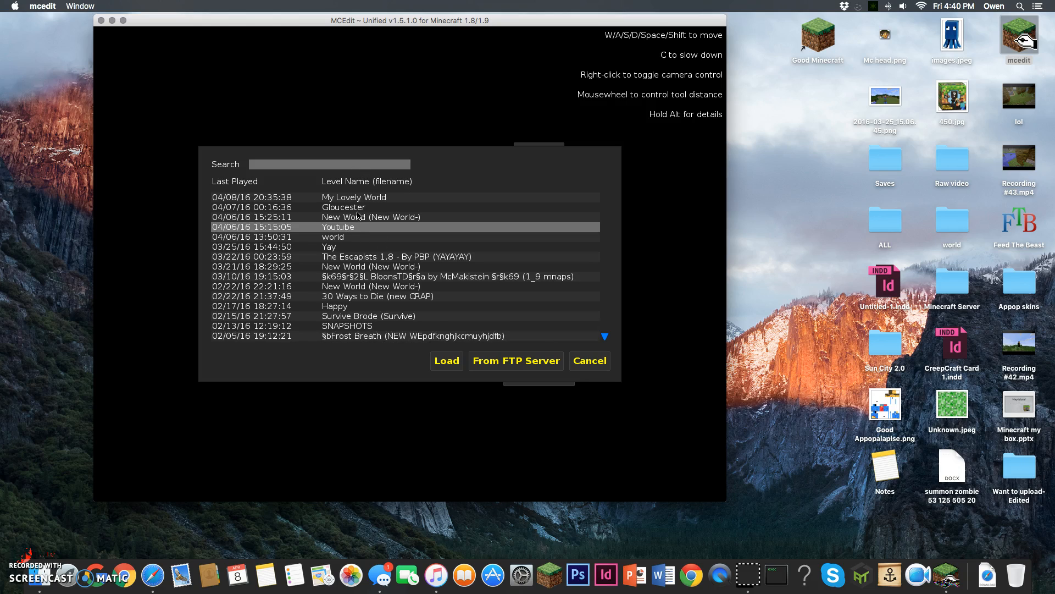
mouse_move(349, 241)
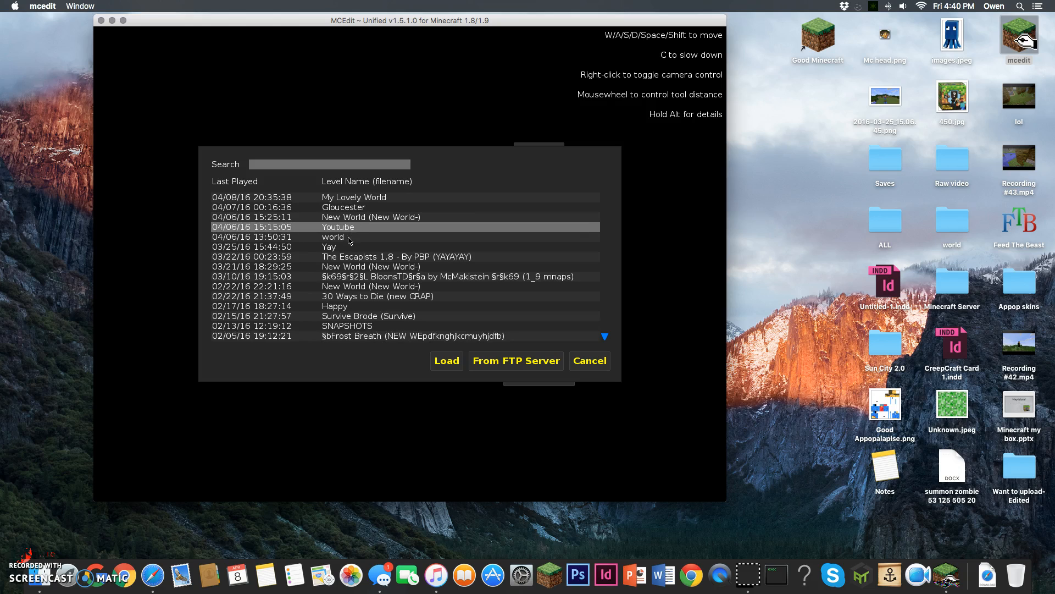
left_click(445, 360)
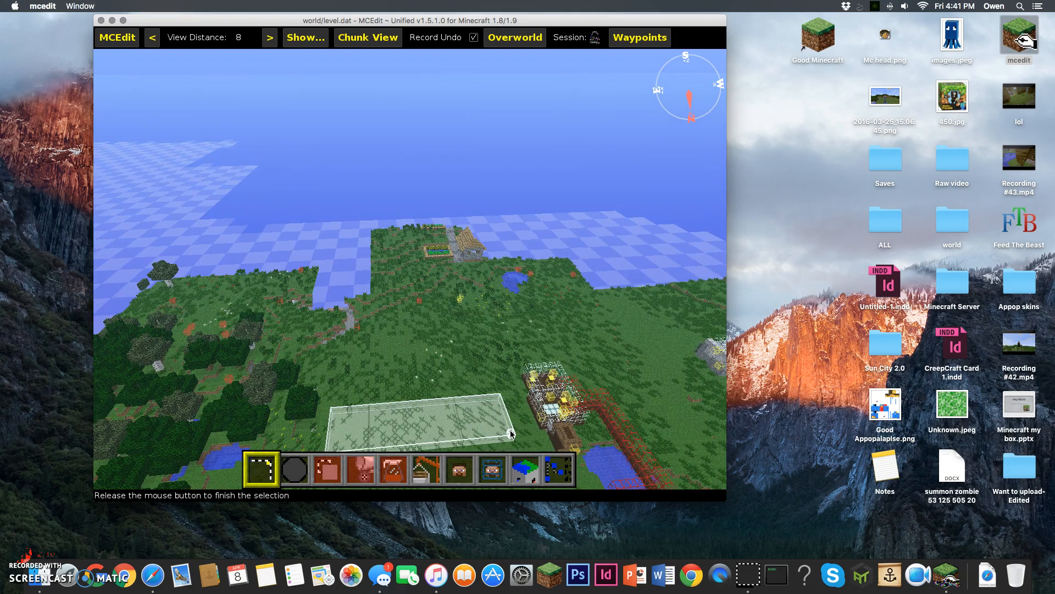
- Finish marking out the selection box on the grassland
left_click(510, 433)
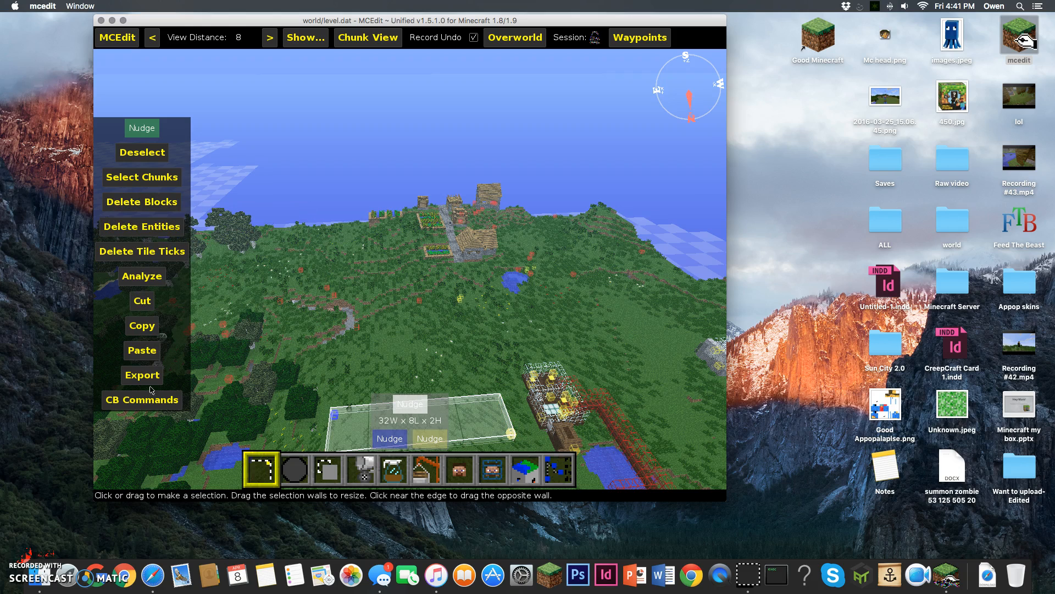
mouse_move(142, 326)
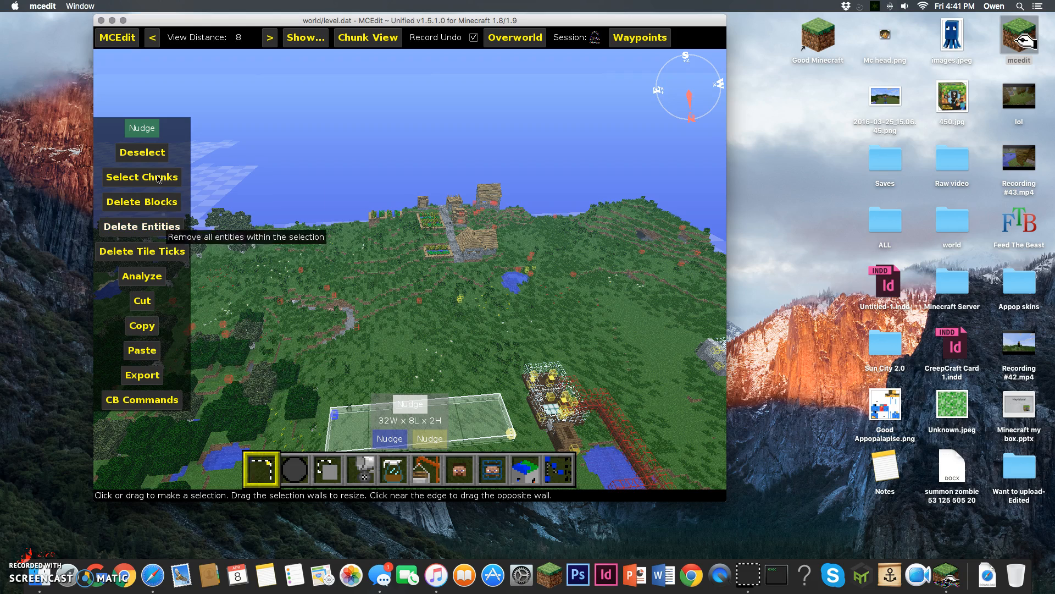
mouse_move(521, 434)
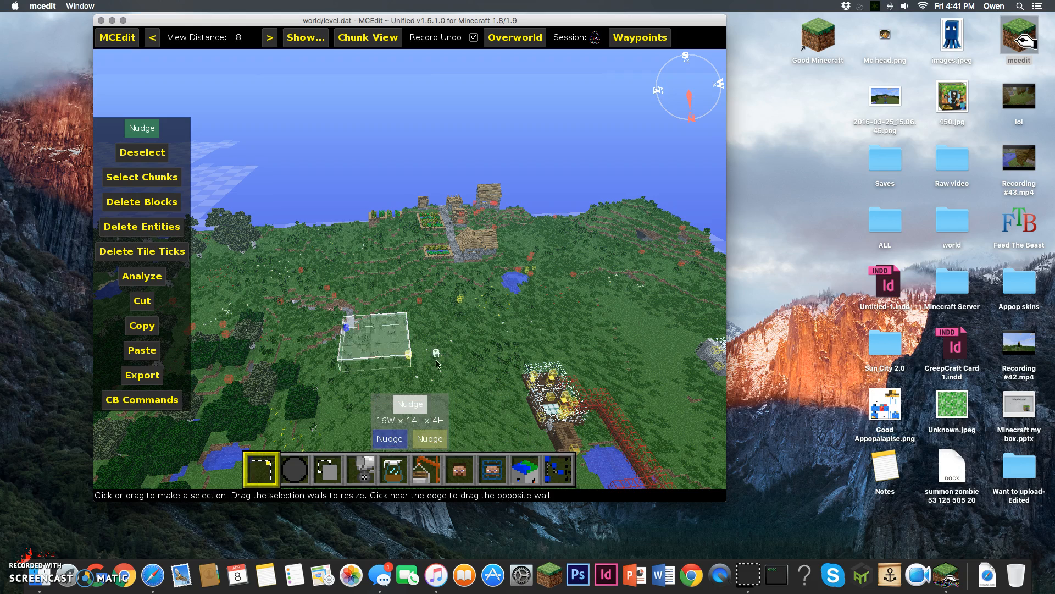
mouse_move(142, 400)
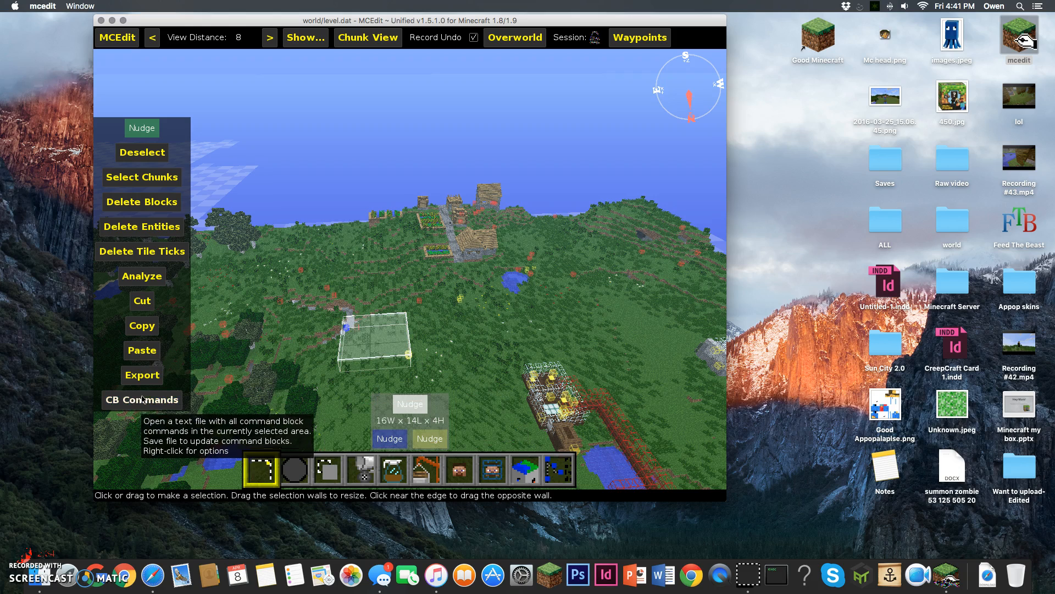
mouse_move(142, 325)
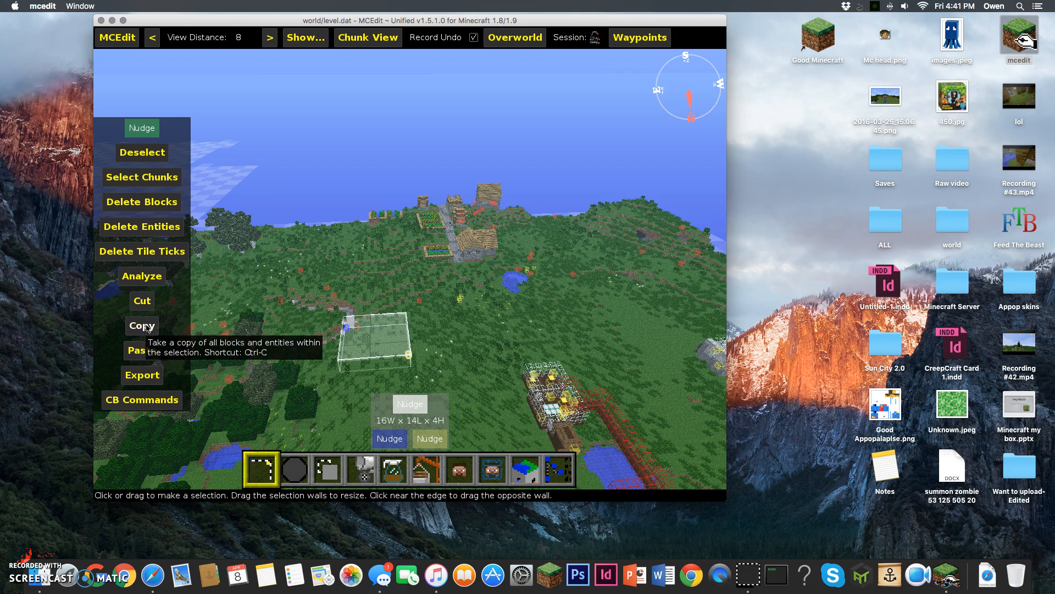
mouse_move(142, 152)
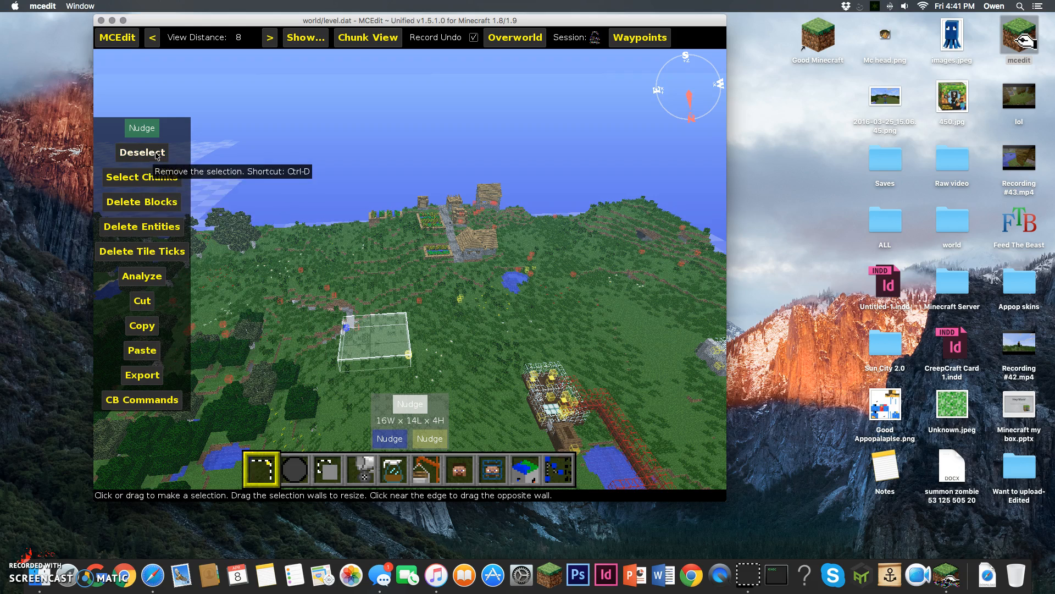
mouse_move(249, 4)
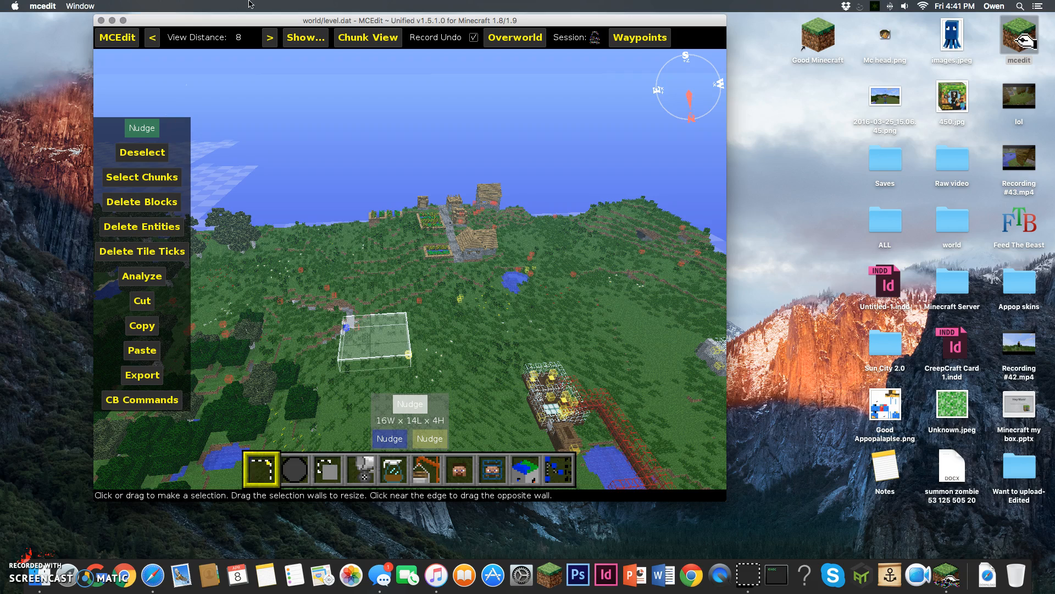
mouse_move(360, 470)
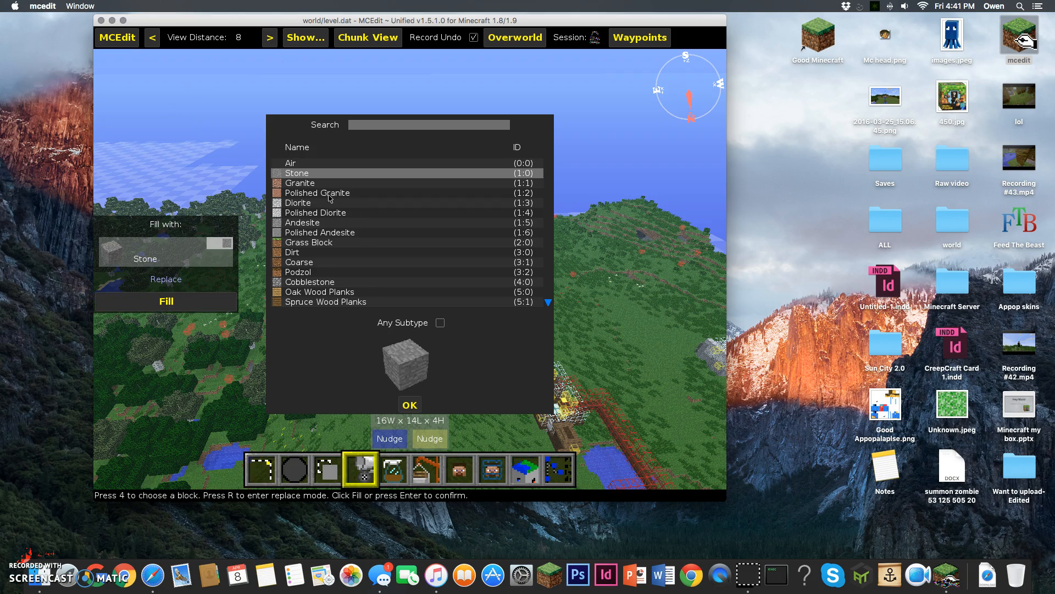
- Fill the selection with Oak Wood Planks, then pick Oak Wood Planks again for a second fill
left_click(319, 292)
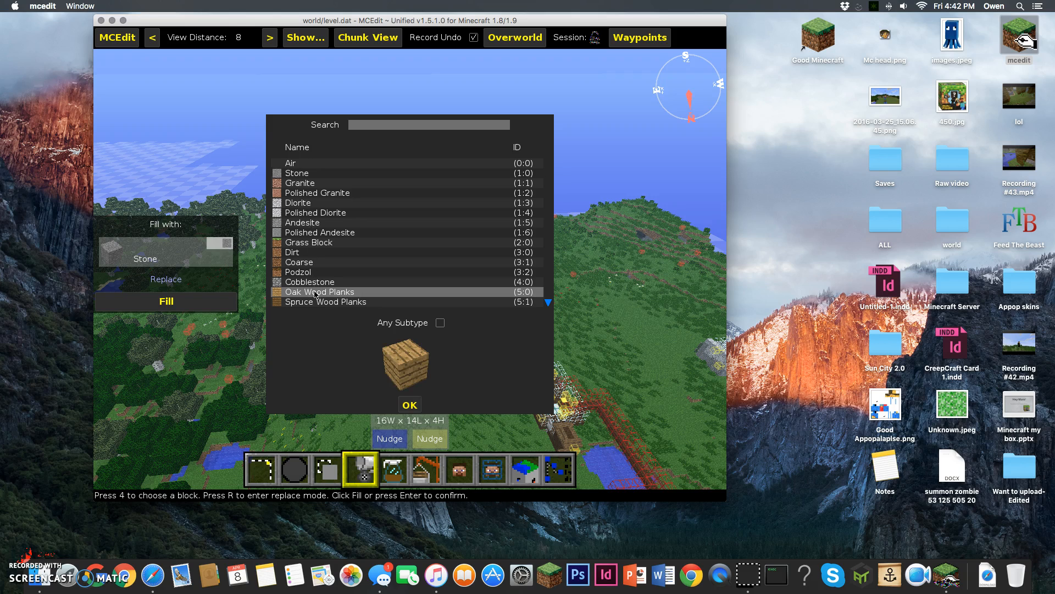
left_click(409, 404)
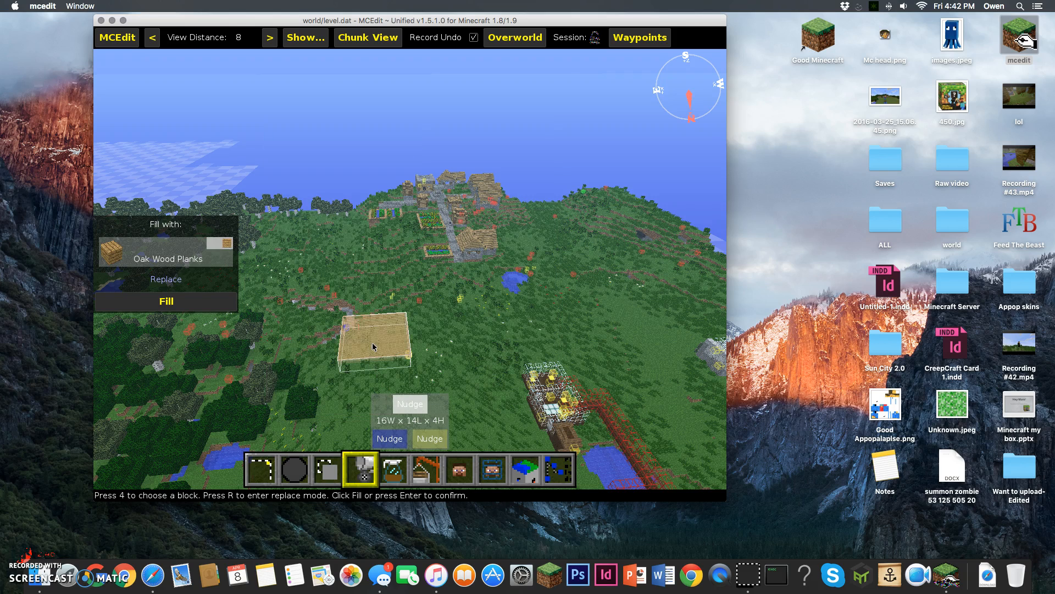
left_click(389, 438)
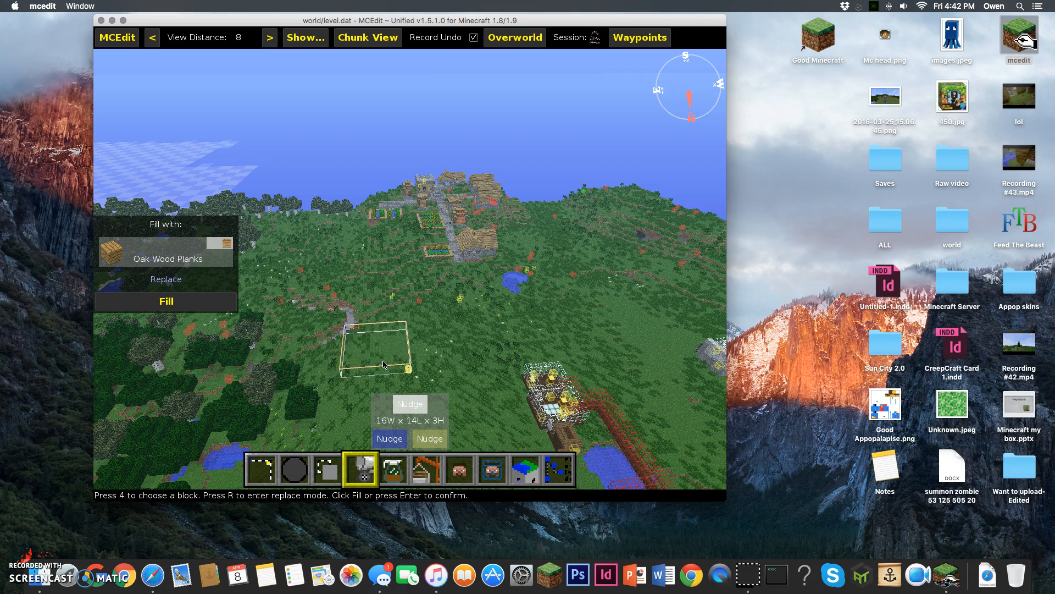
left_click(166, 301)
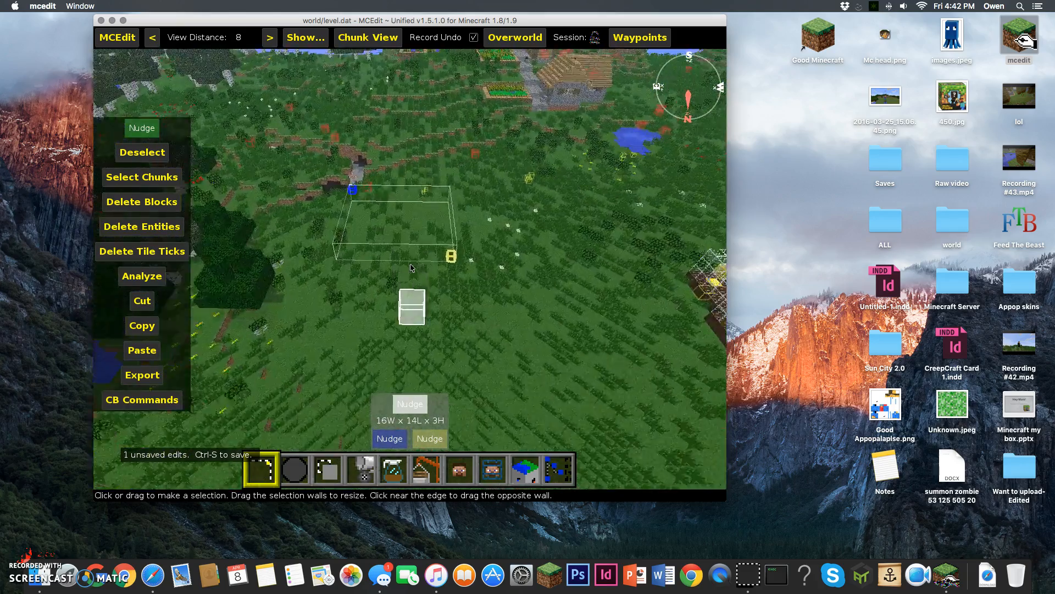
left_click_drag(410, 270, 368, 228)
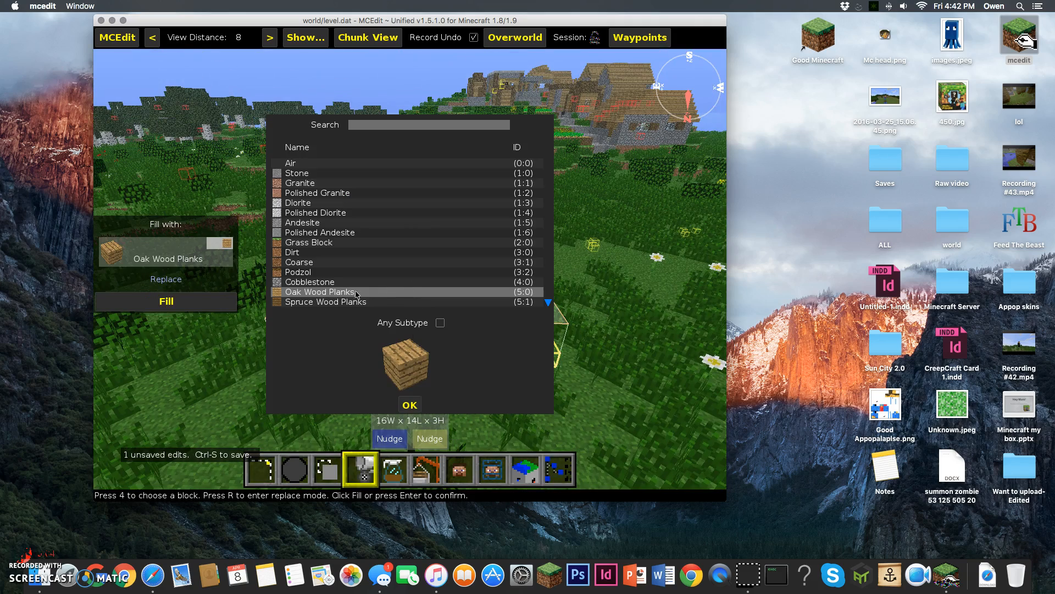
left_click(409, 405)
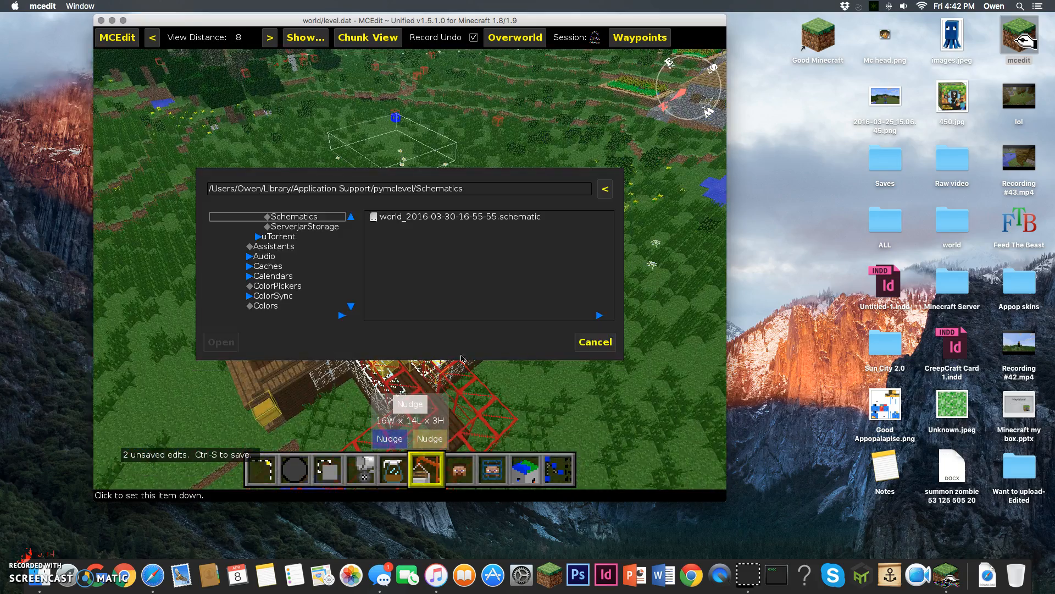
mouse_move(514, 259)
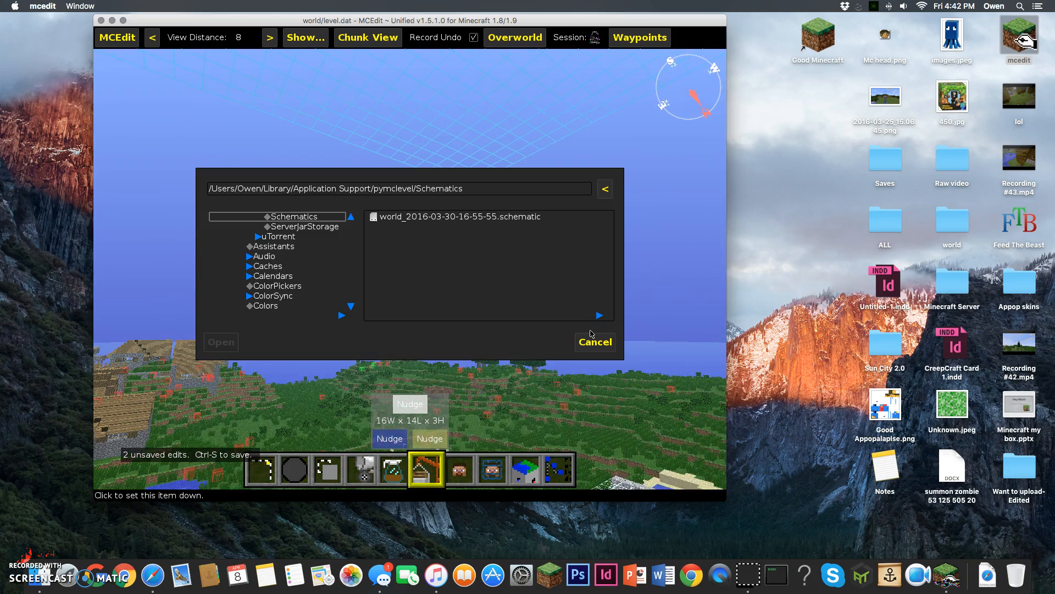
left_click(595, 341)
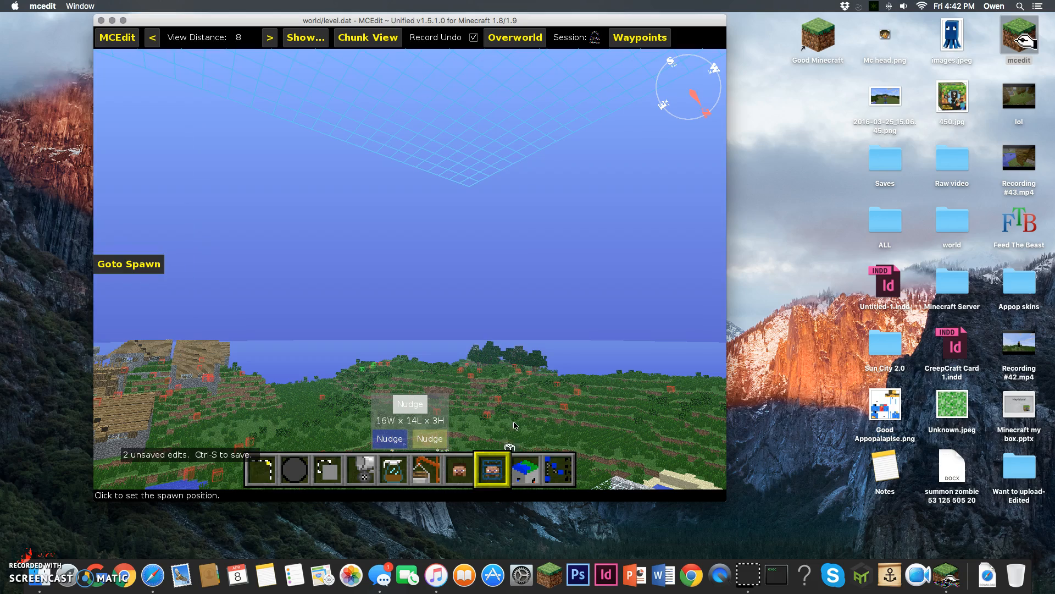
mouse_move(493, 469)
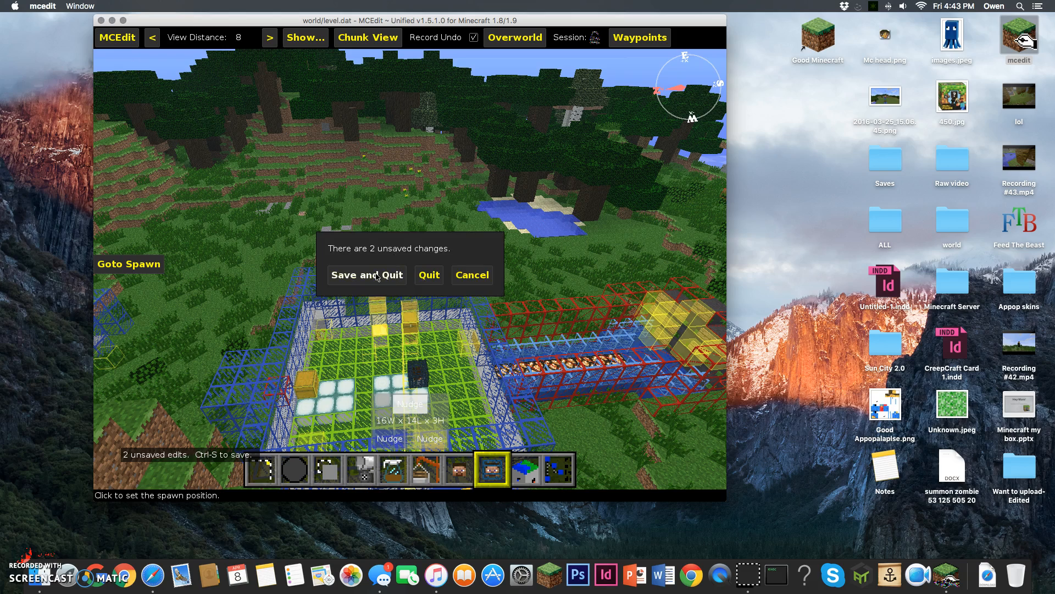
- Choose Save and Quit in the unsaved-changes prompt to close MCEdit
left_click(429, 275)
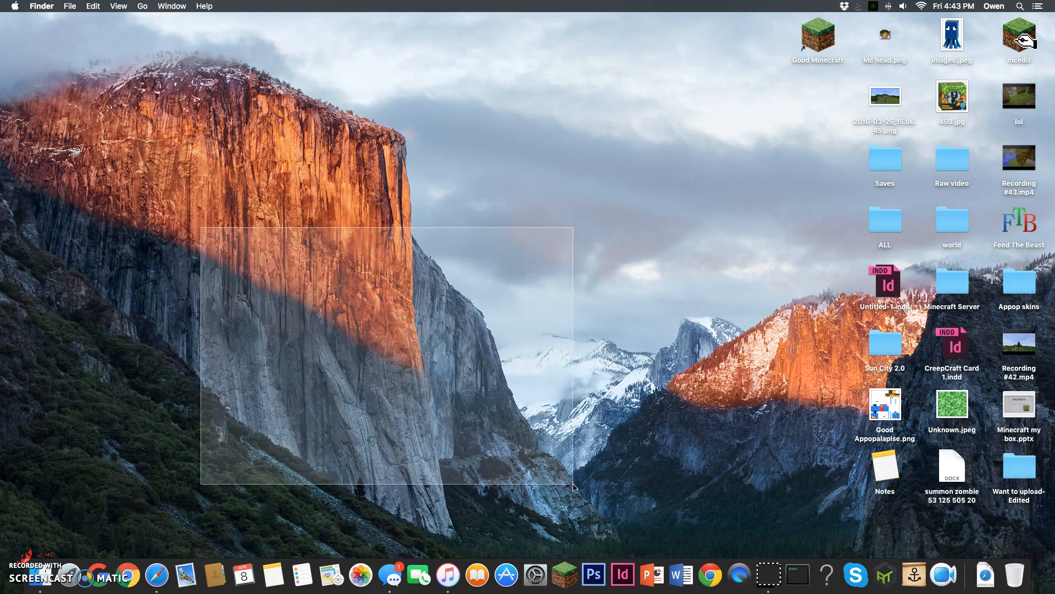